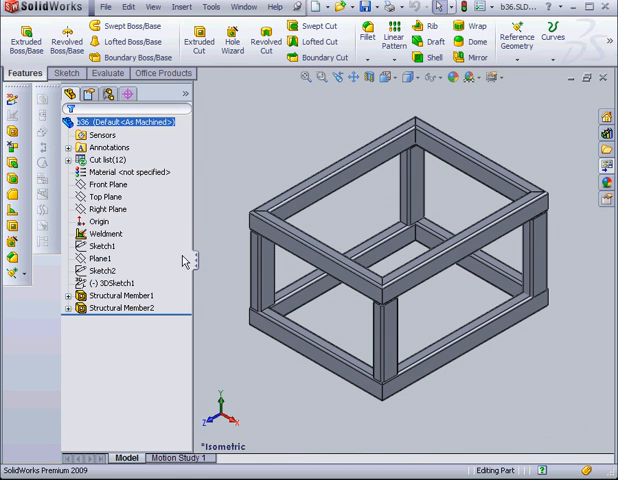
# Expand Cut list(12) and highlight several Structural Member entries to identify their frame bars.
pyautogui.click(104, 234)
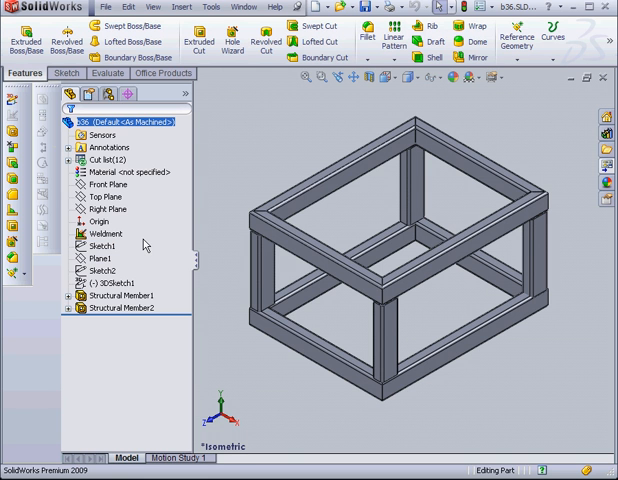
pyautogui.moveTo(144, 248)
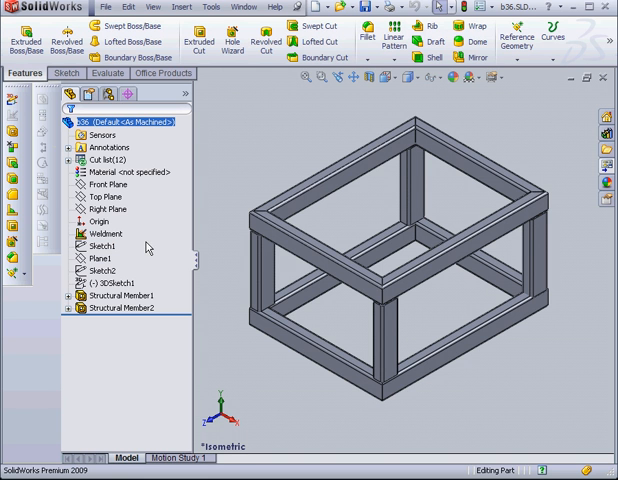
pyautogui.moveTo(174, 276)
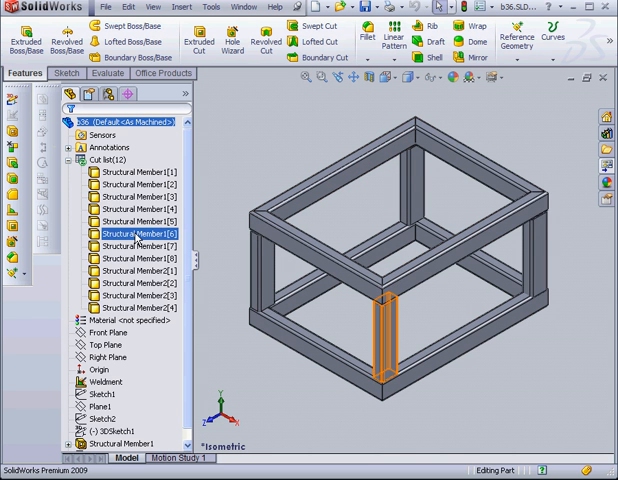
pyautogui.click(138, 222)
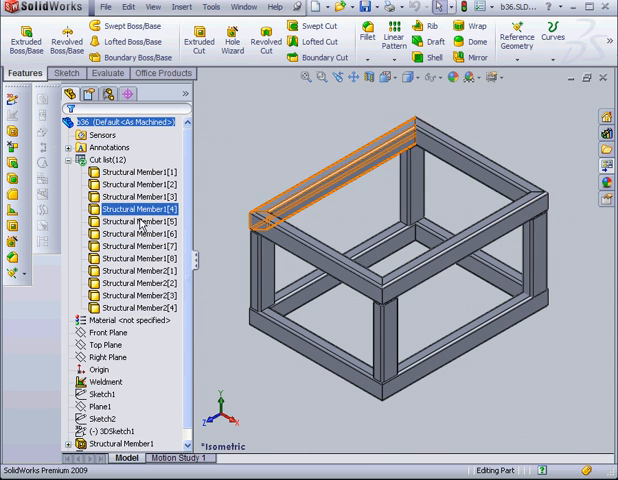
pyautogui.click(138, 232)
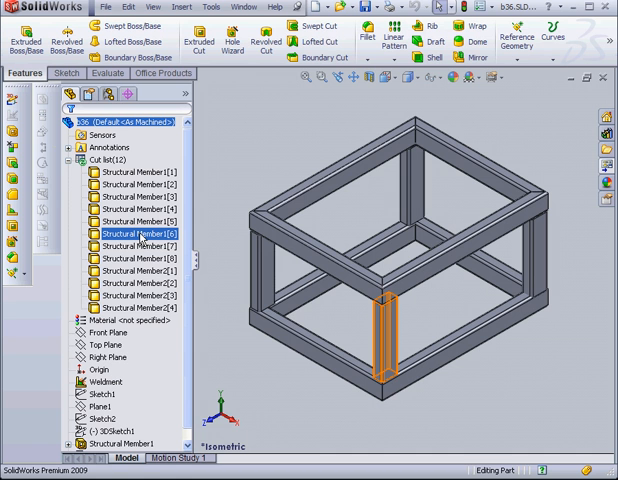
pyautogui.click(136, 258)
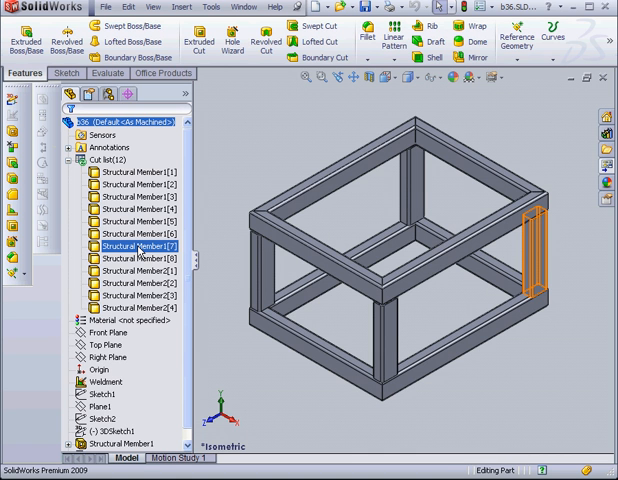
# Update the cut list so identical members group into Cut-List-Item folders.
pyautogui.click(138, 220)
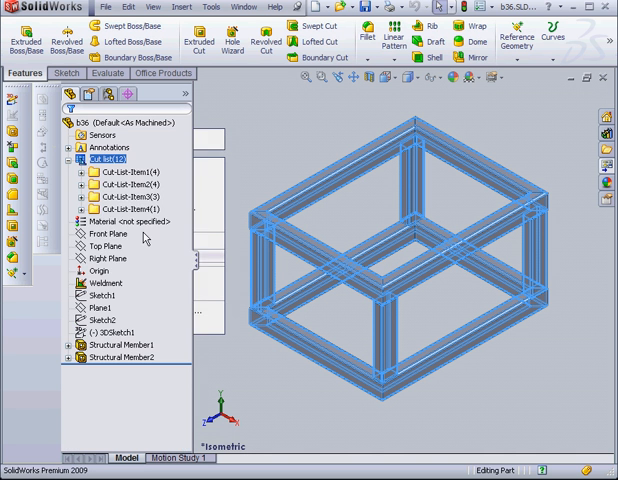
pyautogui.click(122, 172)
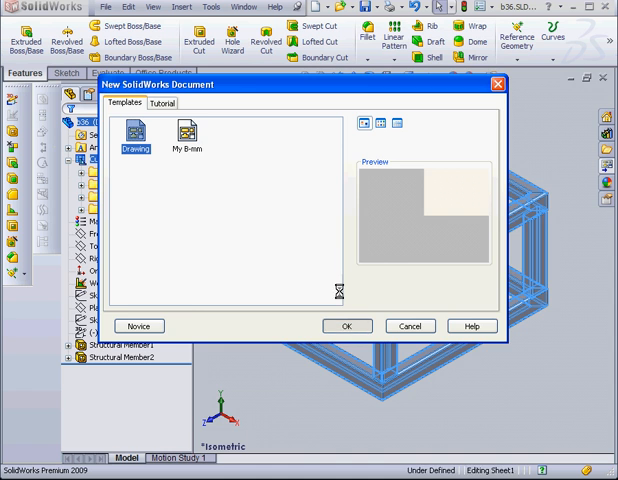
# Create a new drawing, accept the sheet size and confirm the sheet properties for the isometric view.
pyautogui.click(346, 326)
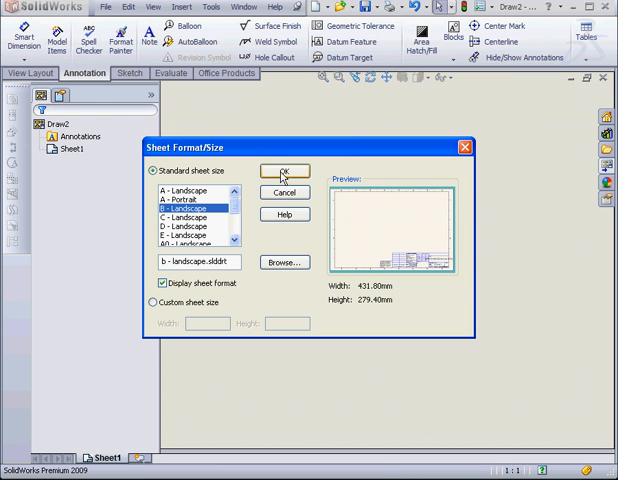
pyautogui.click(284, 172)
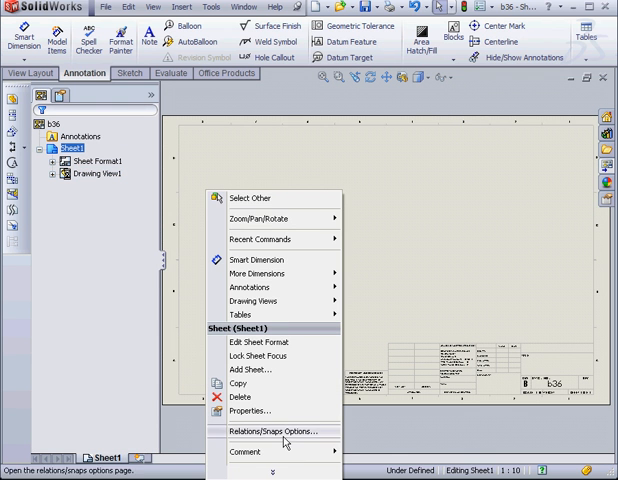
pyautogui.click(248, 410)
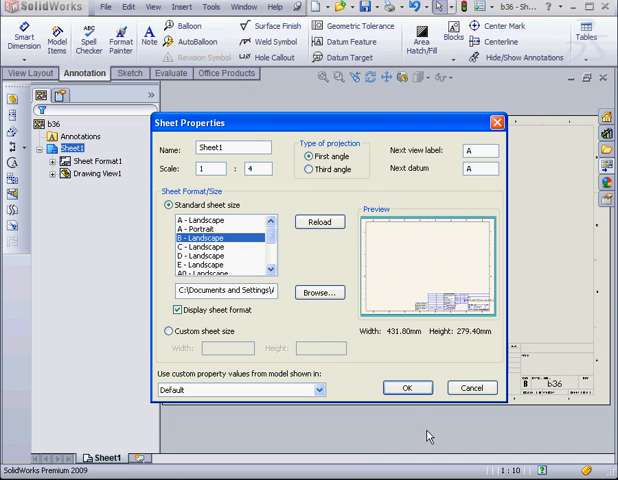
pyautogui.click(406, 388)
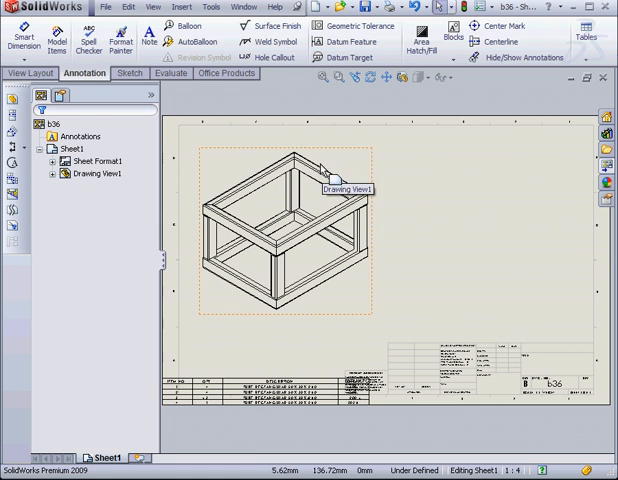
# Set the sheet format anchor where the weldment cut list table attaches.
pyautogui.click(48, 160)
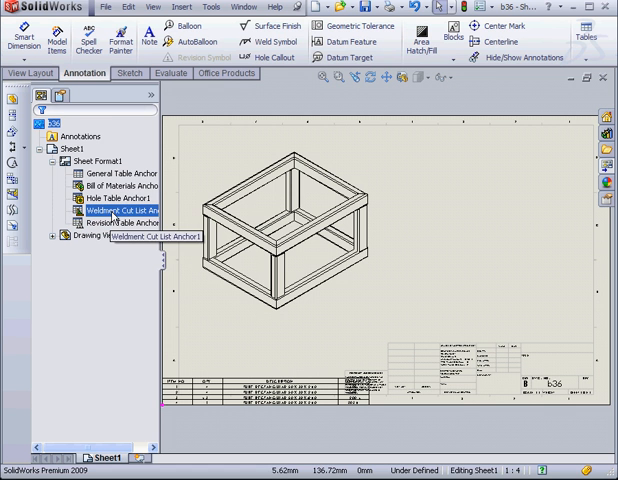
pyautogui.click(128, 72)
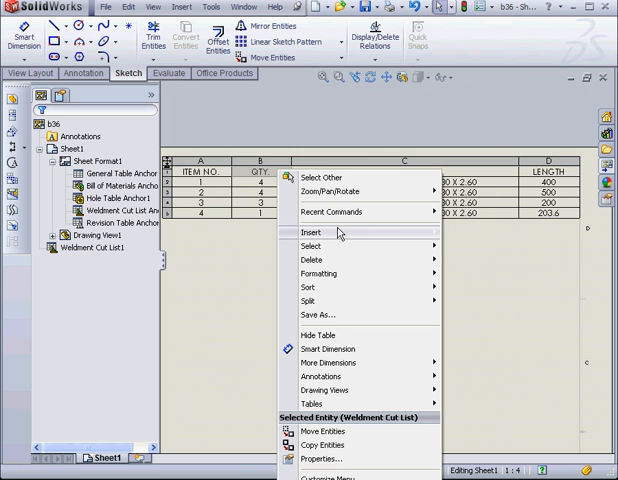
# Insert a table column driven by a cut list item property, choosing the end-cut angle property.
pyautogui.click(312, 232)
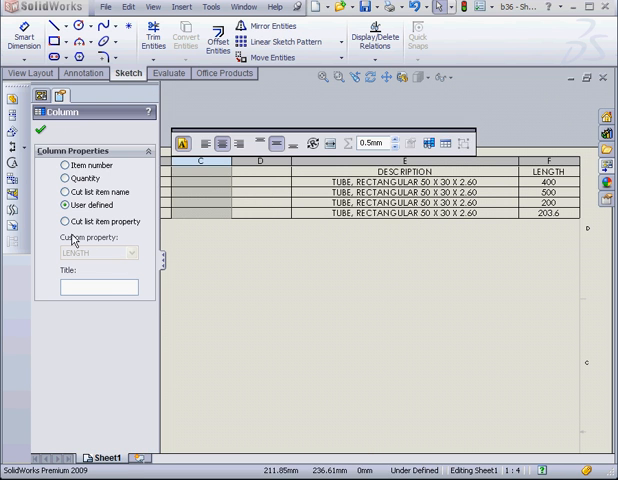
pyautogui.click(64, 220)
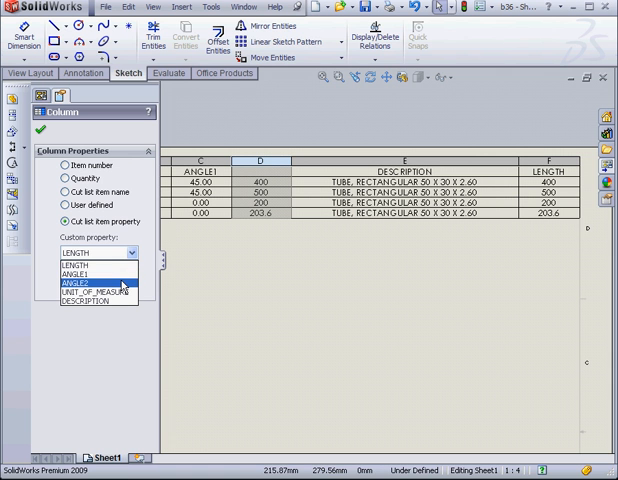
pyautogui.click(88, 284)
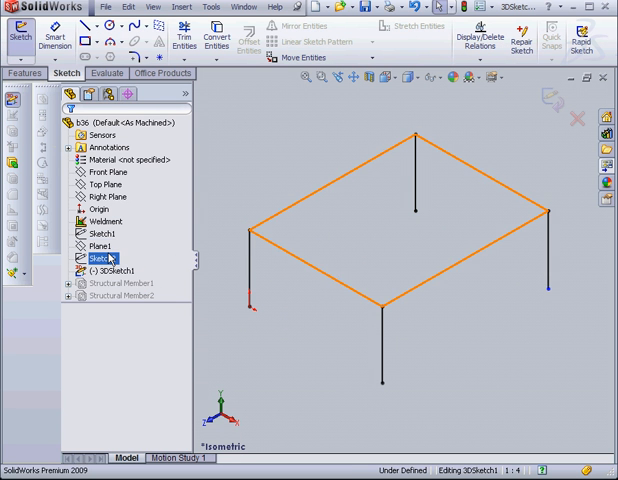
# Edit the frame's 3D sketch from its context menu, then exit so the cut list rebuilds to four items.
pyautogui.rightClick(100, 260)
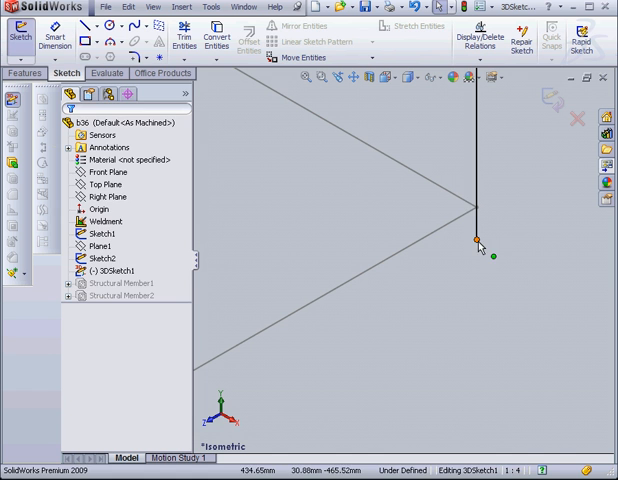
pyautogui.click(478, 240)
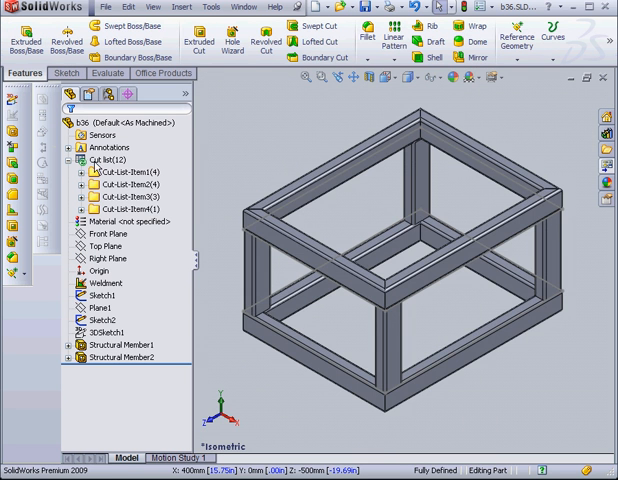
pyautogui.click(104, 160)
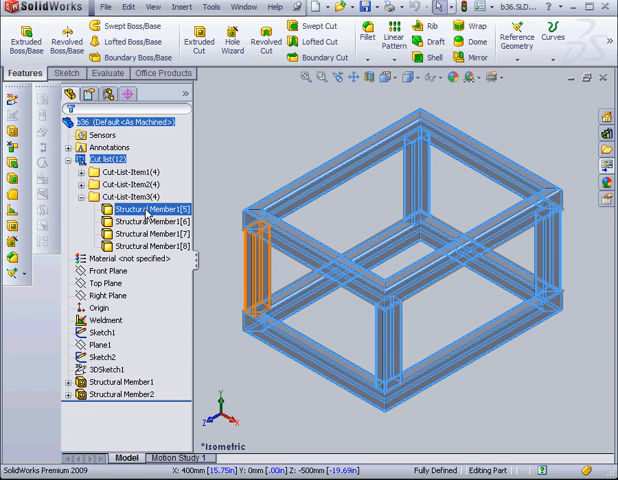
pyautogui.click(242, 8)
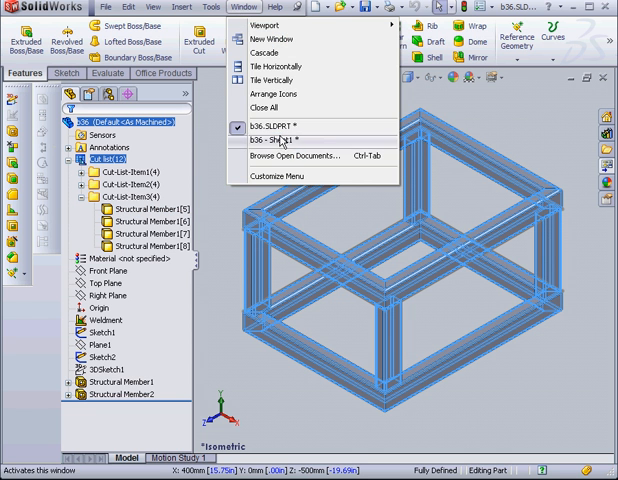
pyautogui.click(278, 138)
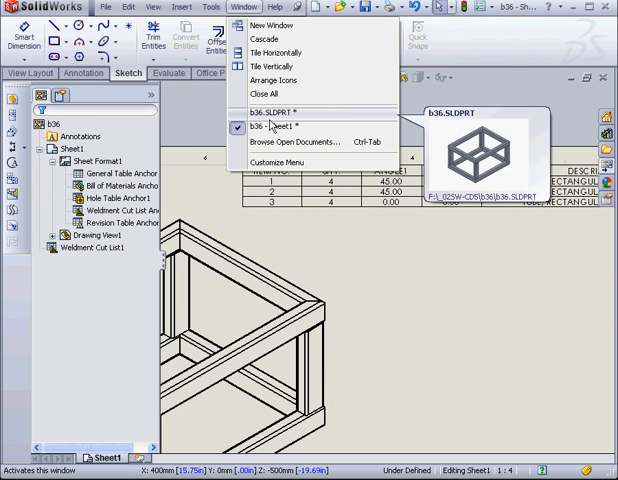
pyautogui.click(272, 112)
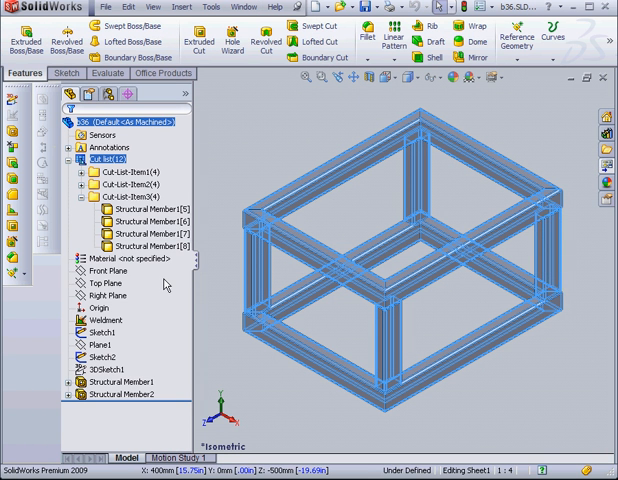
# Add a MATERIAL property with value steel in the weldment's custom properties and close them.
pyautogui.click(100, 320)
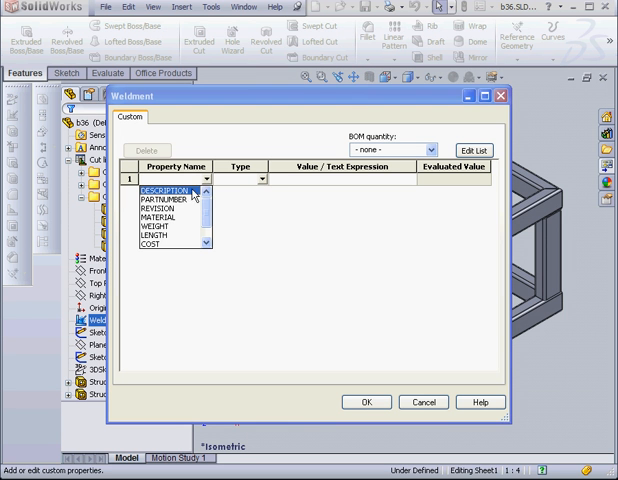
pyautogui.click(156, 216)
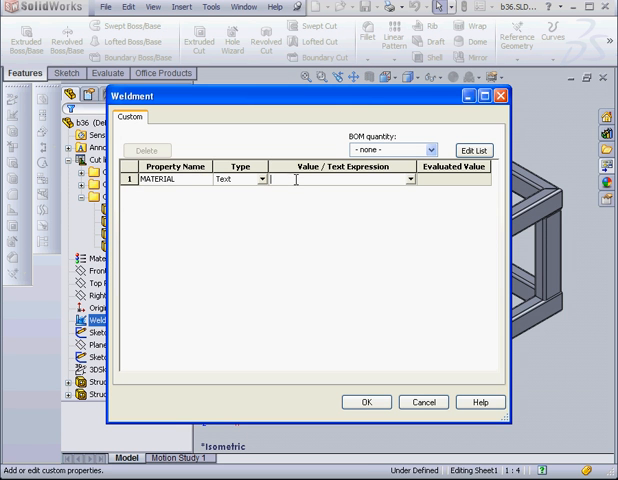
pyautogui.write('steel')
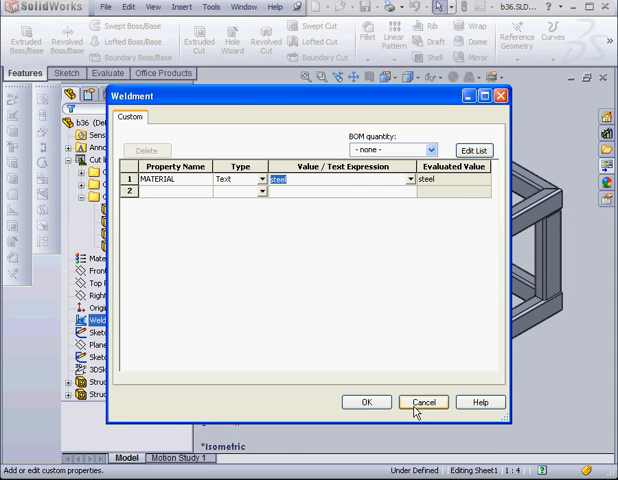
pyautogui.click(422, 402)
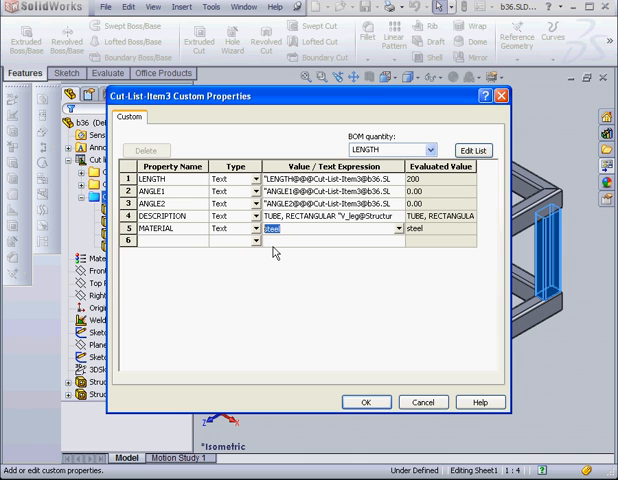
# Give Cut-List-Item3 a MATERIAL property valued AISI 1020 and confirm the dialog.
pyautogui.write('A')
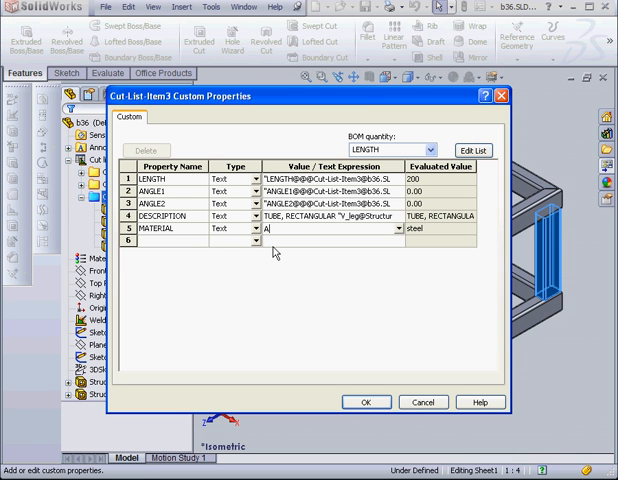
pyautogui.write('ISI 1')
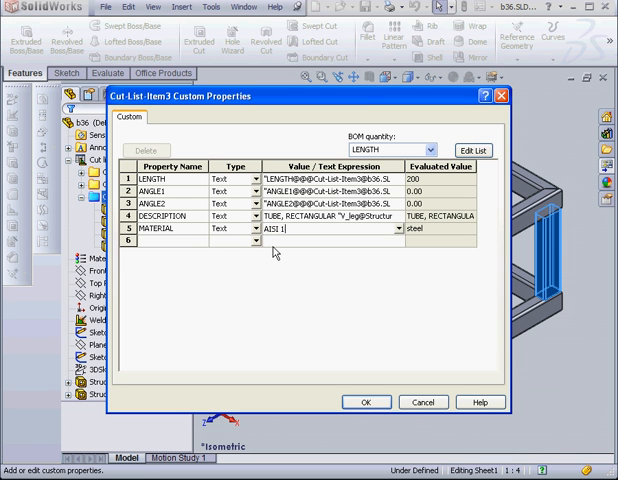
pyautogui.write('020')
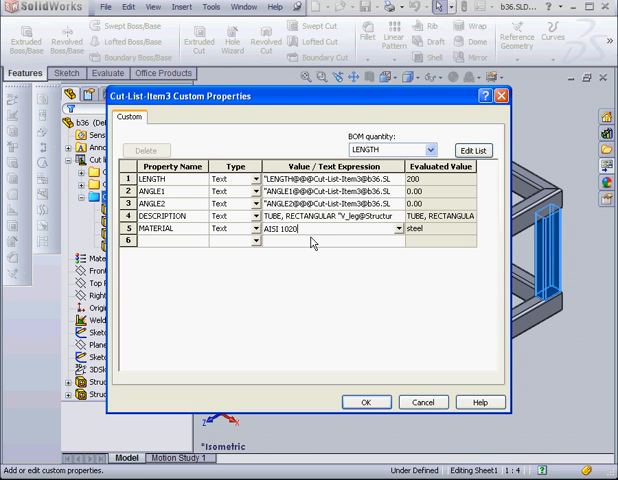
pyautogui.moveTo(314, 248)
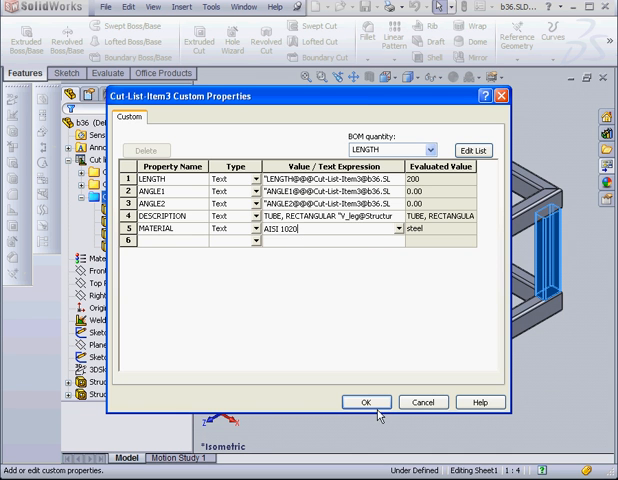
pyautogui.click(366, 400)
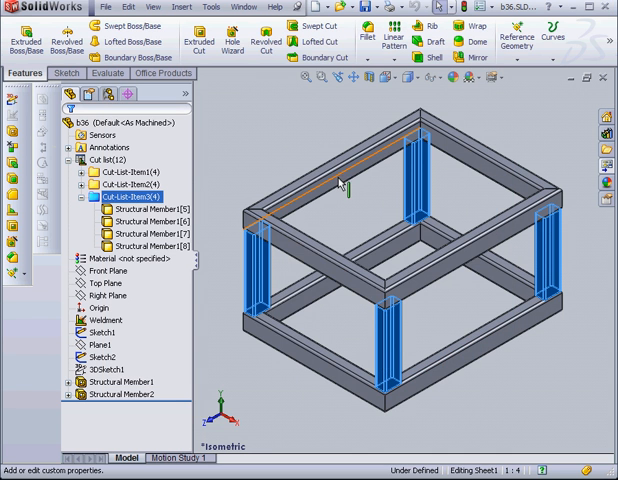
# Switch to the drawing and insert a column to the right in the cut list table.
pyautogui.click(240, 8)
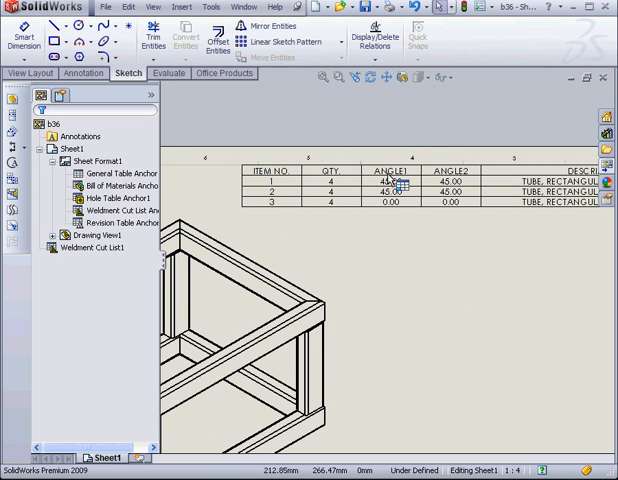
pyautogui.rightClick(390, 184)
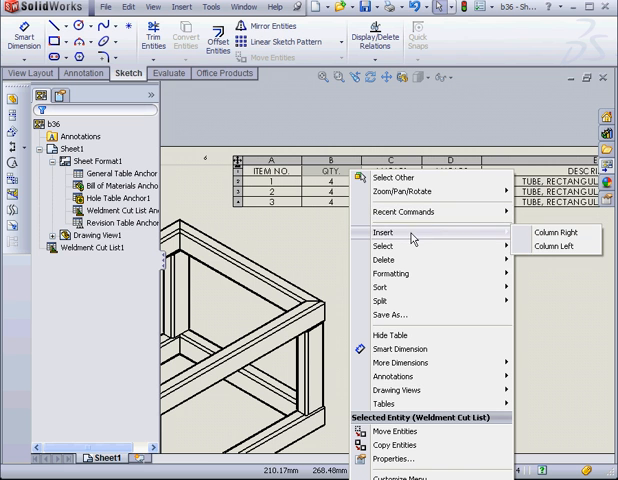
pyautogui.click(556, 232)
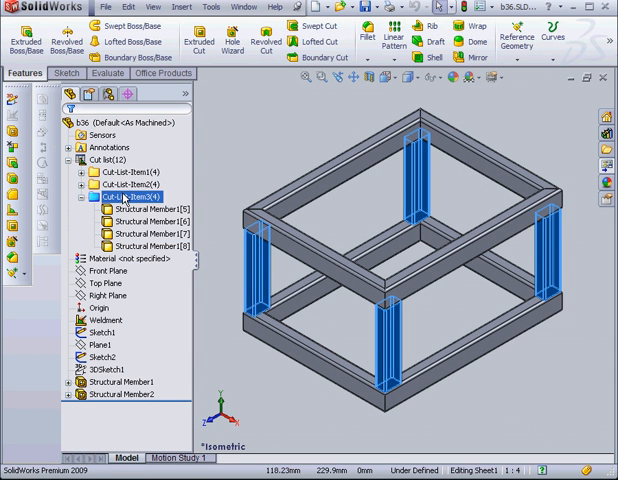
# Select vertical post members inside Cut-List-Item3 and create a new cut list item from them.
pyautogui.doubleClick(120, 196)
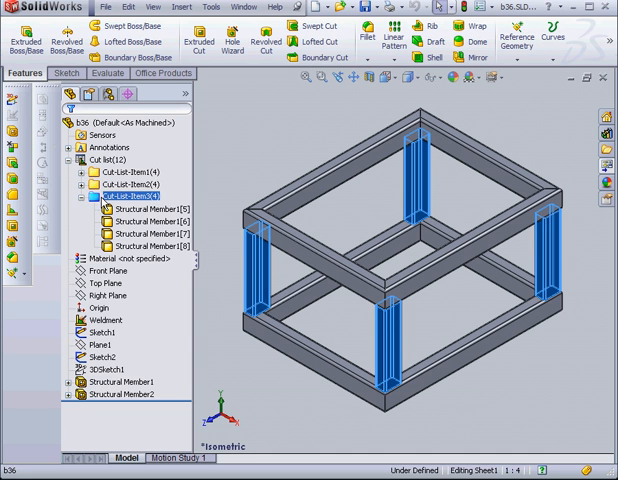
pyautogui.click(152, 210)
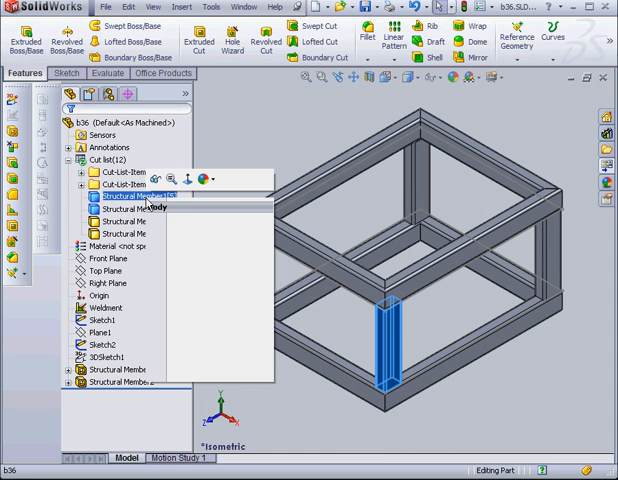
pyautogui.rightClick(122, 196)
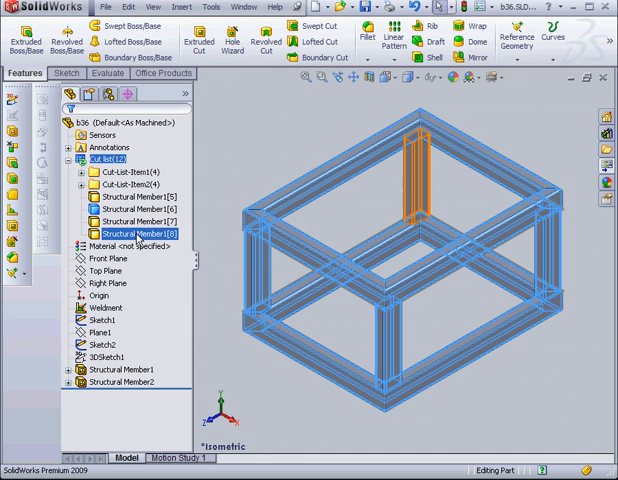
pyautogui.click(138, 196)
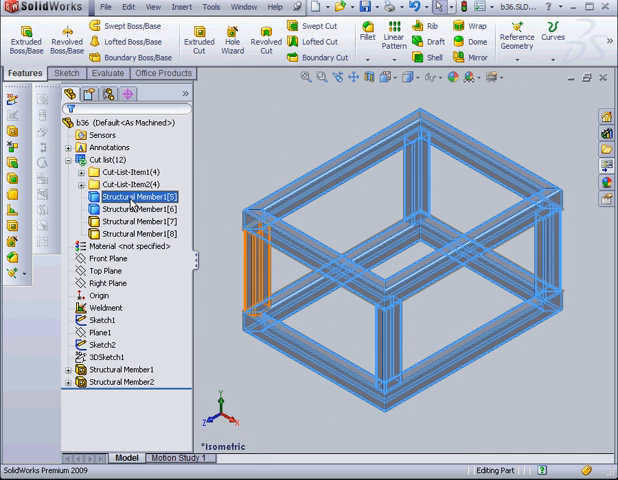
pyautogui.rightClick(110, 184)
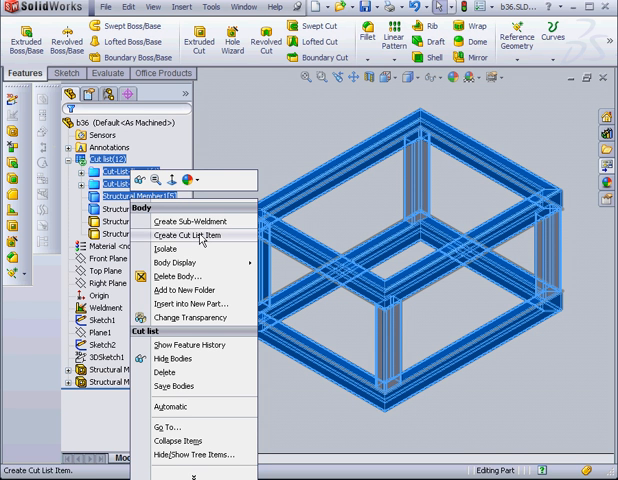
pyautogui.click(186, 236)
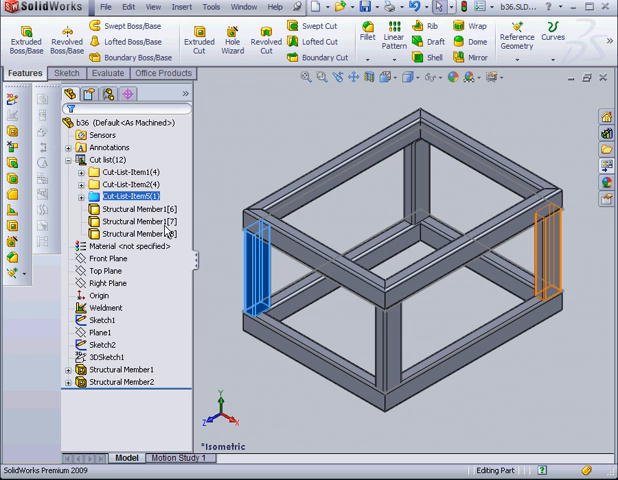
# Select further vertical post members and create another separate cut list item for them.
pyautogui.click(136, 220)
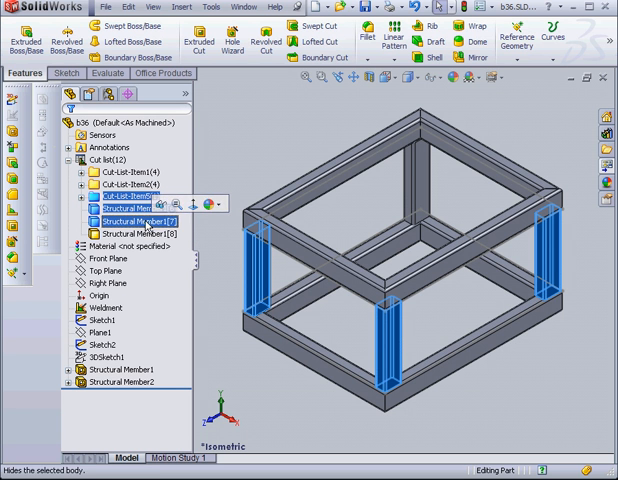
pyautogui.click(136, 212)
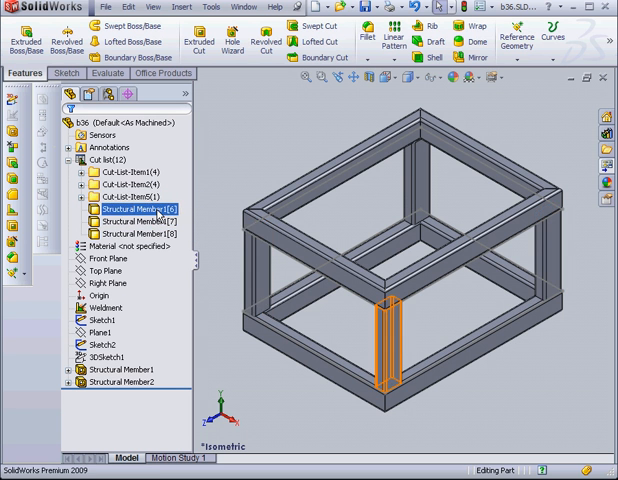
pyautogui.click(136, 220)
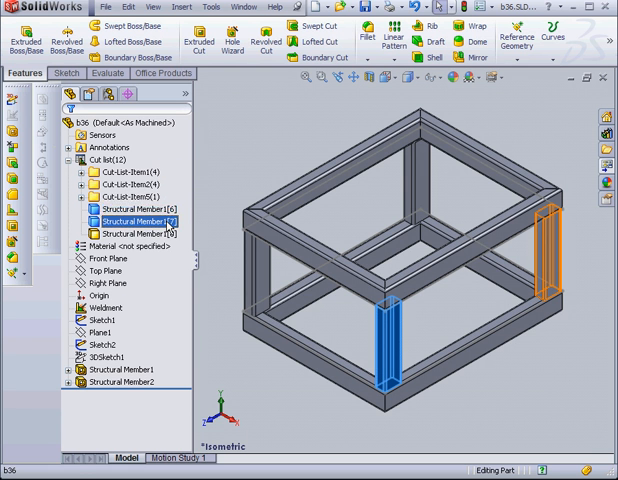
pyautogui.rightClick(132, 220)
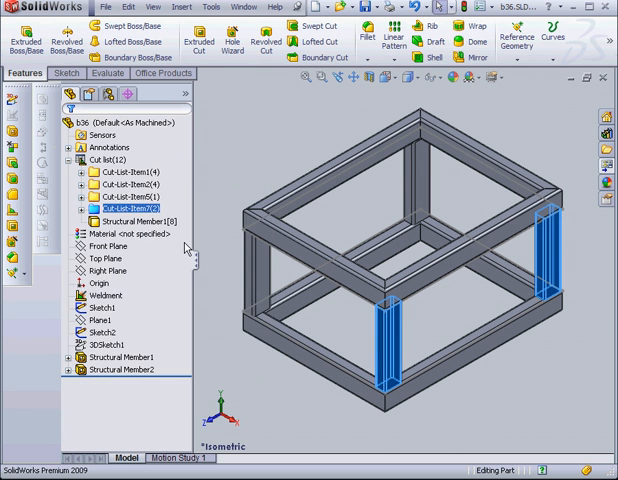
pyautogui.rightClick(130, 222)
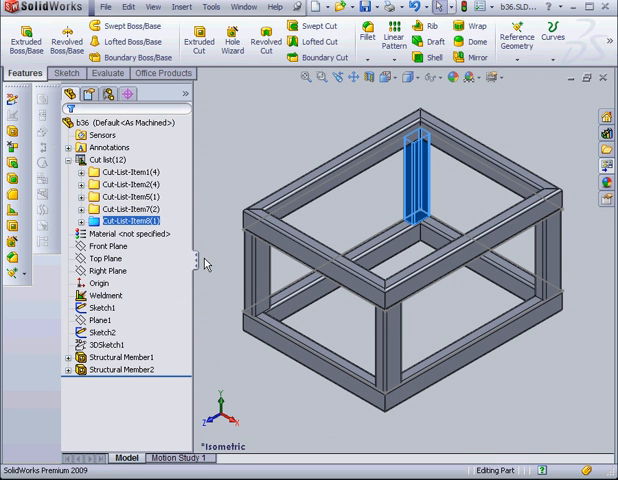
pyautogui.moveTo(204, 112)
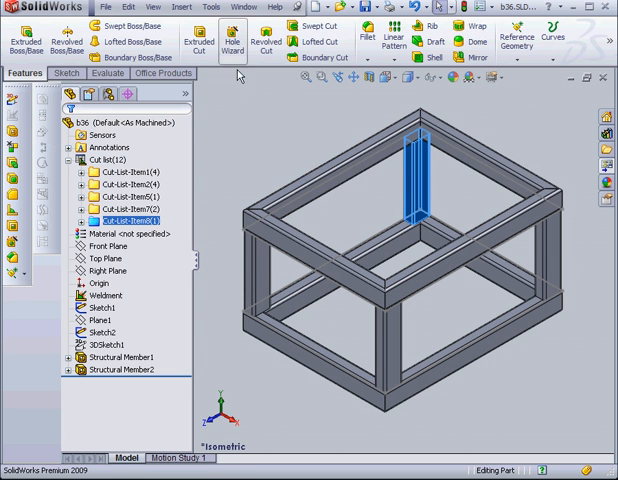
# Switch to the drawing to check the table's new MATERIAL column and added rows.
pyautogui.click(244, 8)
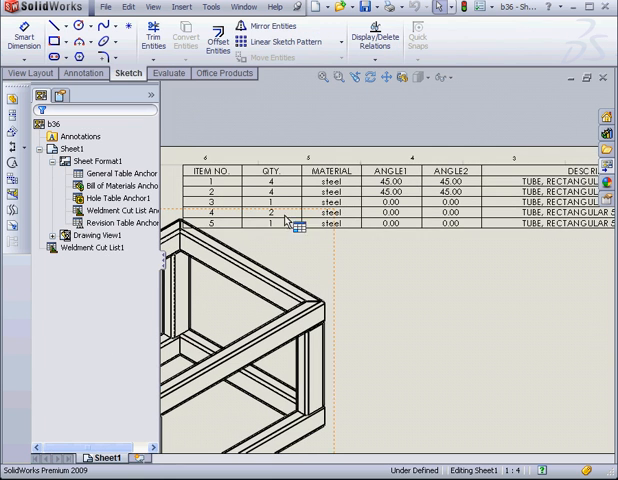
pyautogui.moveTo(232, 228)
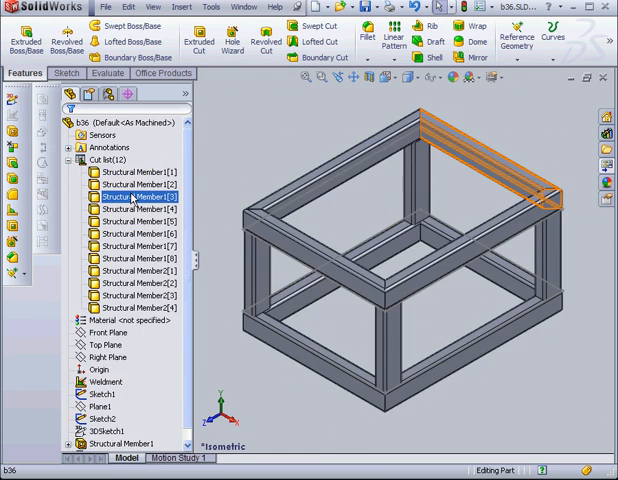
# Enable Automatic on the Cut list folder so identical members regroup into three items of four.
pyautogui.click(110, 160)
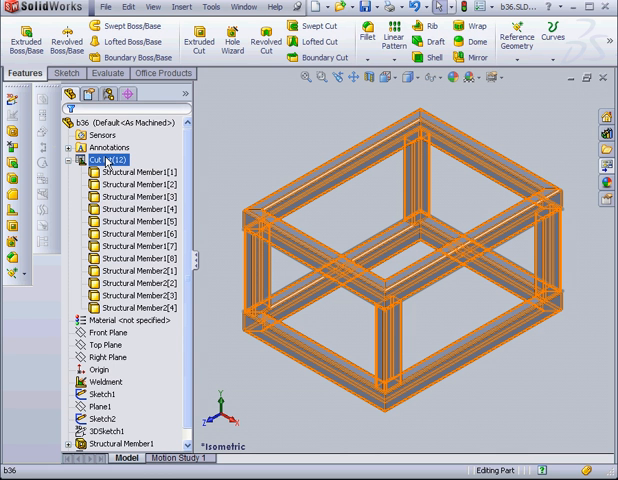
pyautogui.rightClick(108, 160)
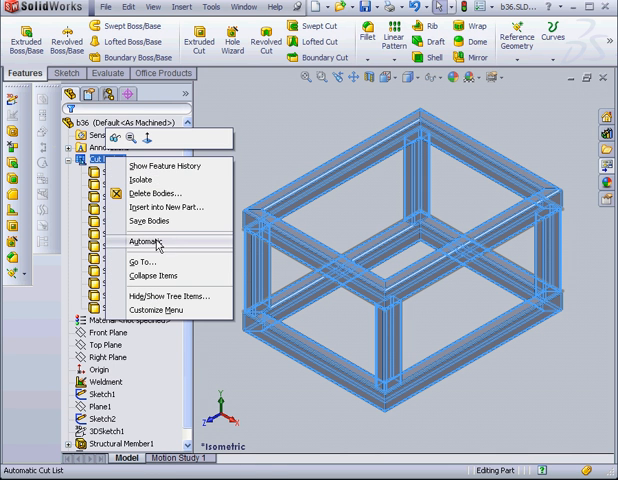
pyautogui.click(148, 240)
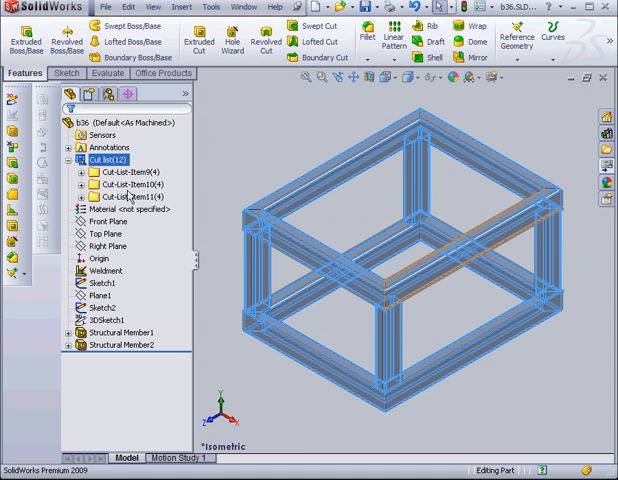
pyautogui.click(124, 184)
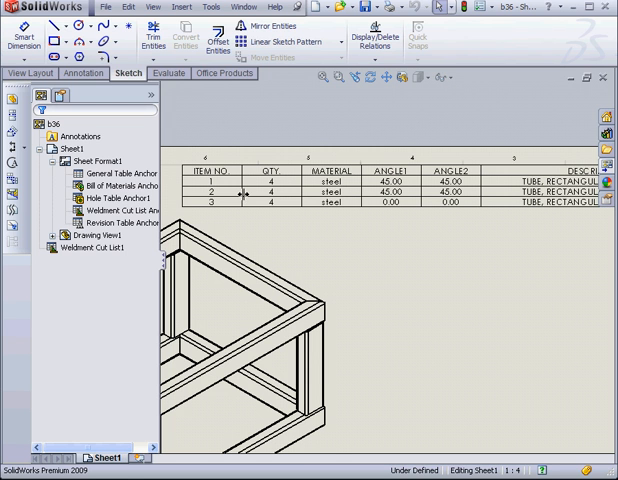
pyautogui.moveTo(268, 220)
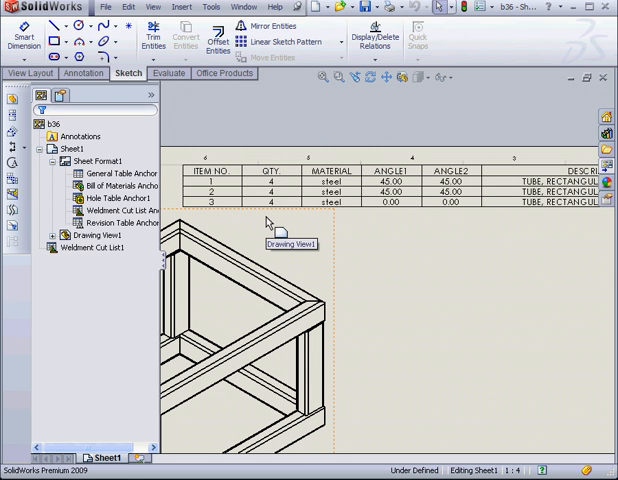